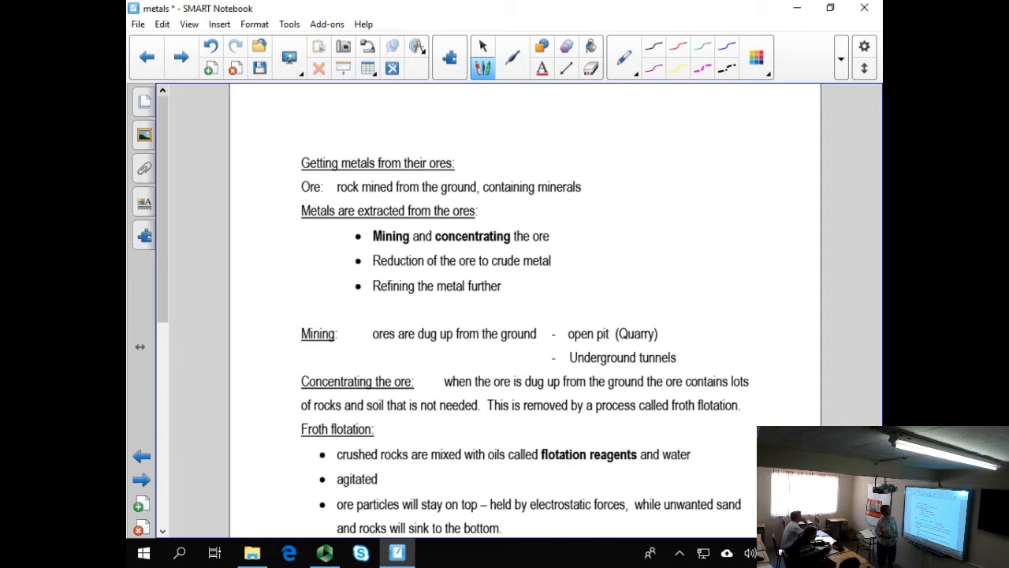
Step: Underline 'Ore', box 'minerals' and handwrite 'comp. → metal' above it in red
drag(301, 196, 325, 196)
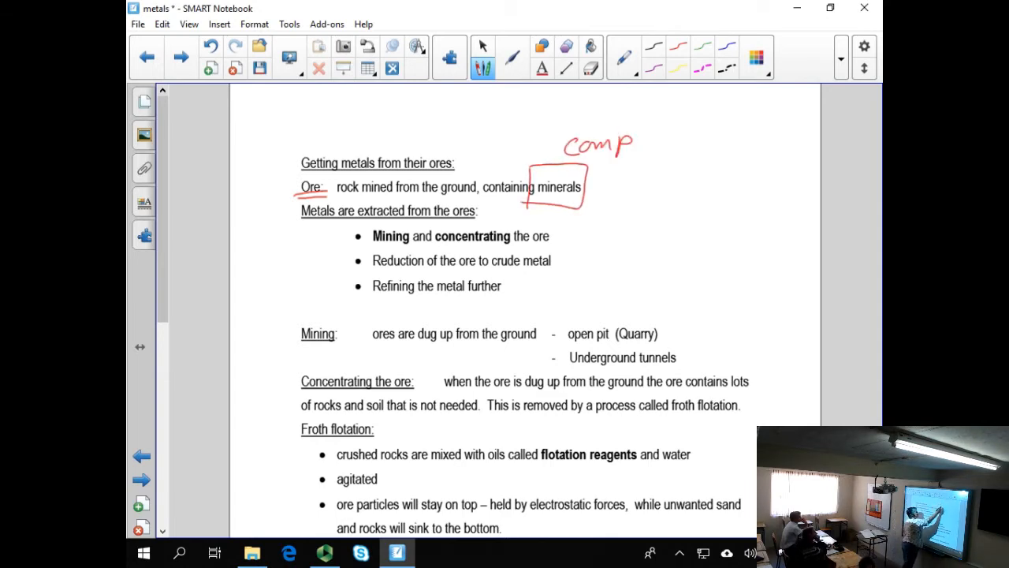
drag(646, 139, 733, 139)
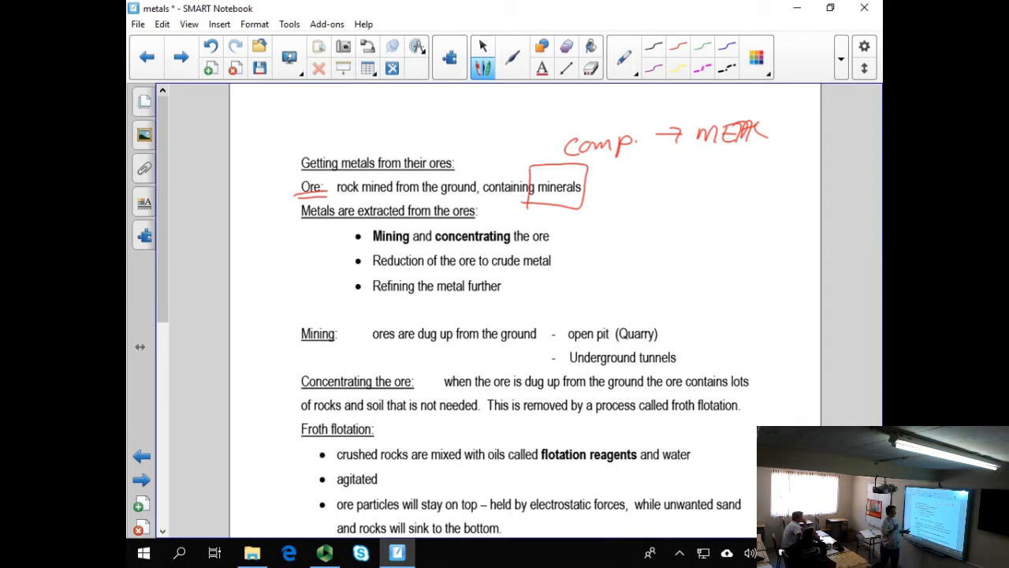
Step: Draw a red margin line beside the steps, underline 'Mining and concentrating' and circle the reduction bullet
drag(276, 213, 276, 303)
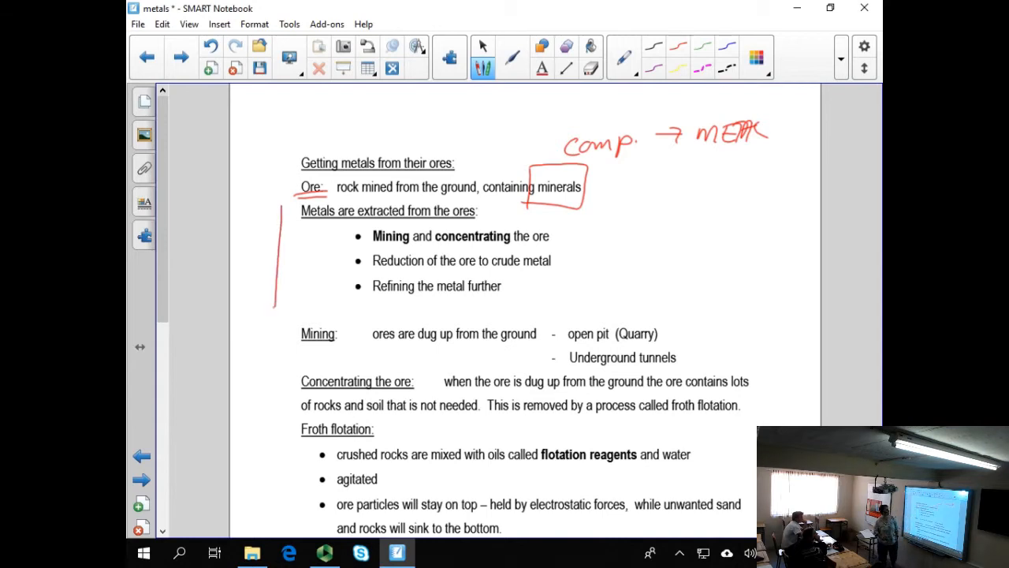
drag(369, 244, 414, 243)
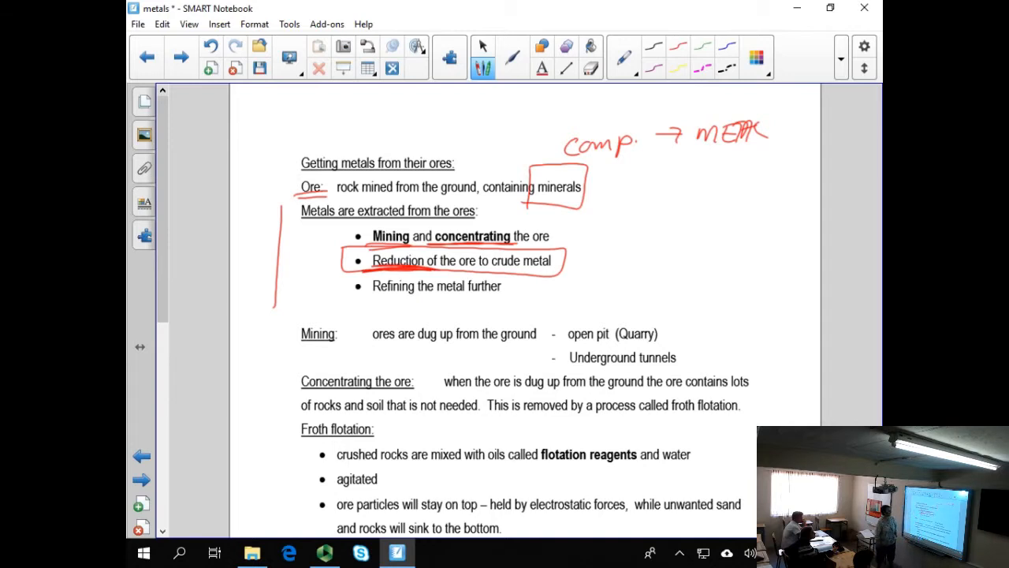
Step: Circle 'crude metal', underline 'Refining the metal further', and draw an arrow to a handwritten 'C'
drag(366, 300, 504, 299)
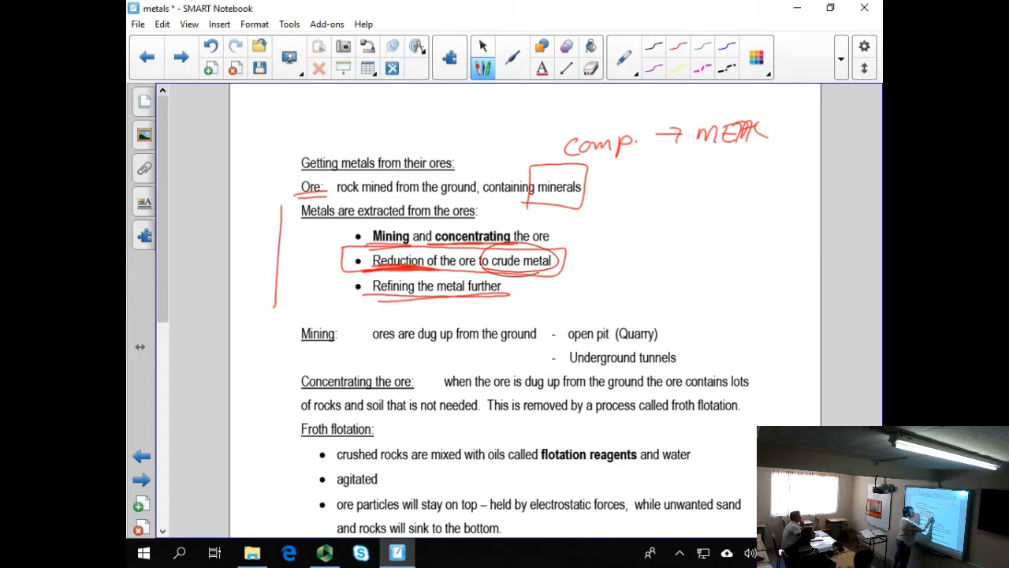
drag(560, 260, 618, 251)
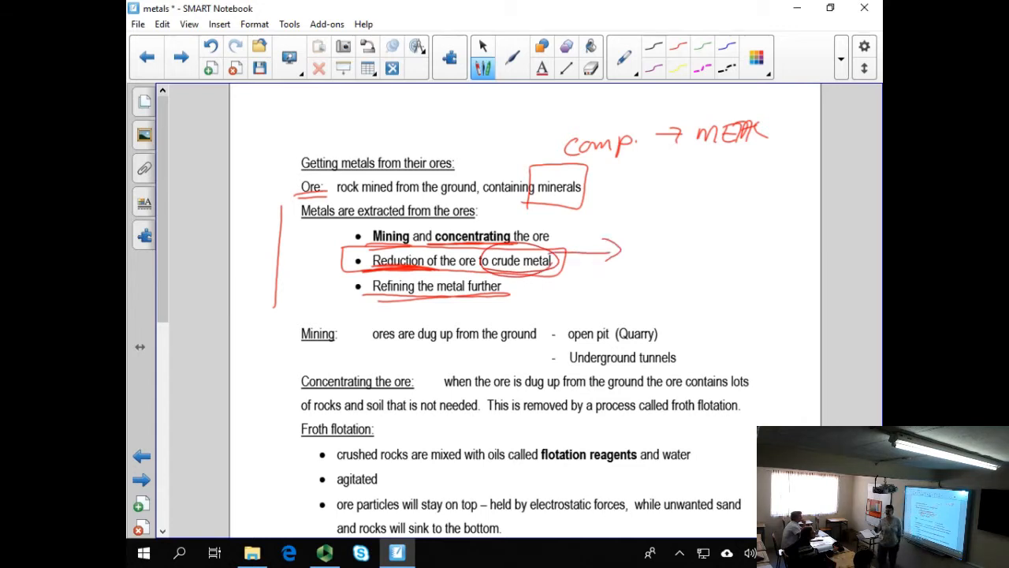
drag(655, 236, 634, 265)
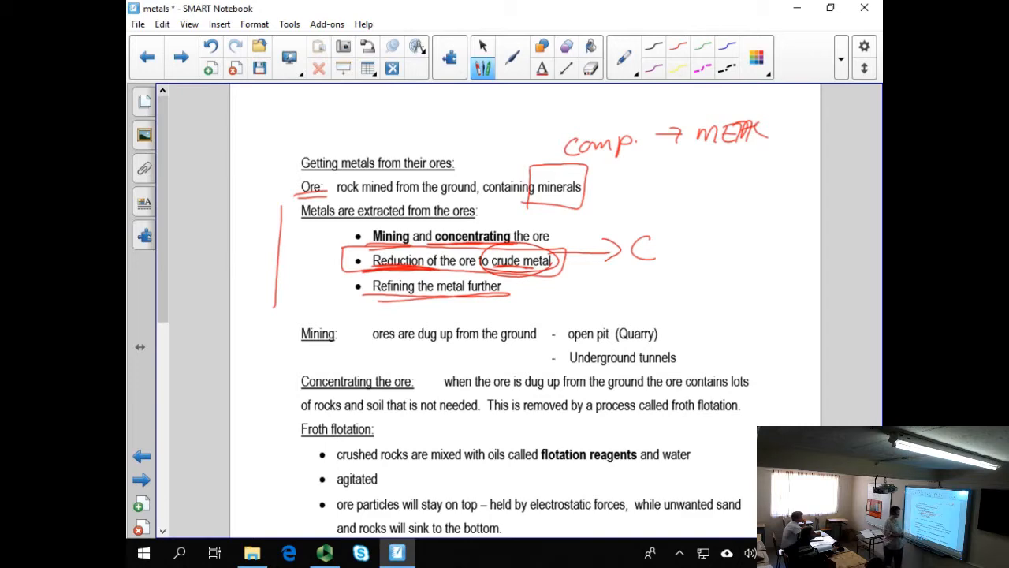
Step: Underline 'open pit (Quarry)' beside Mining in red ink
scroll(down, 3)
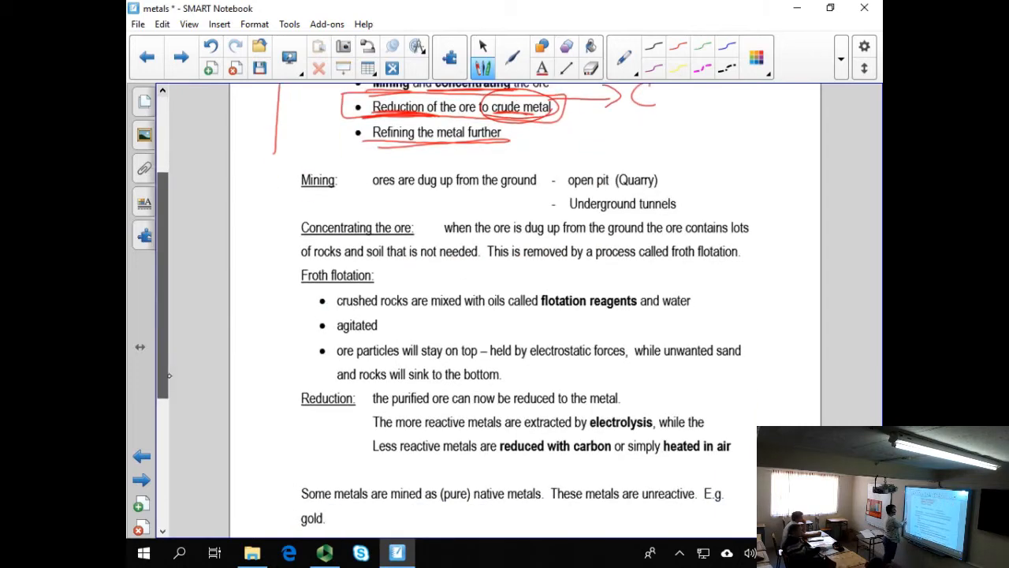
scroll(down, 3)
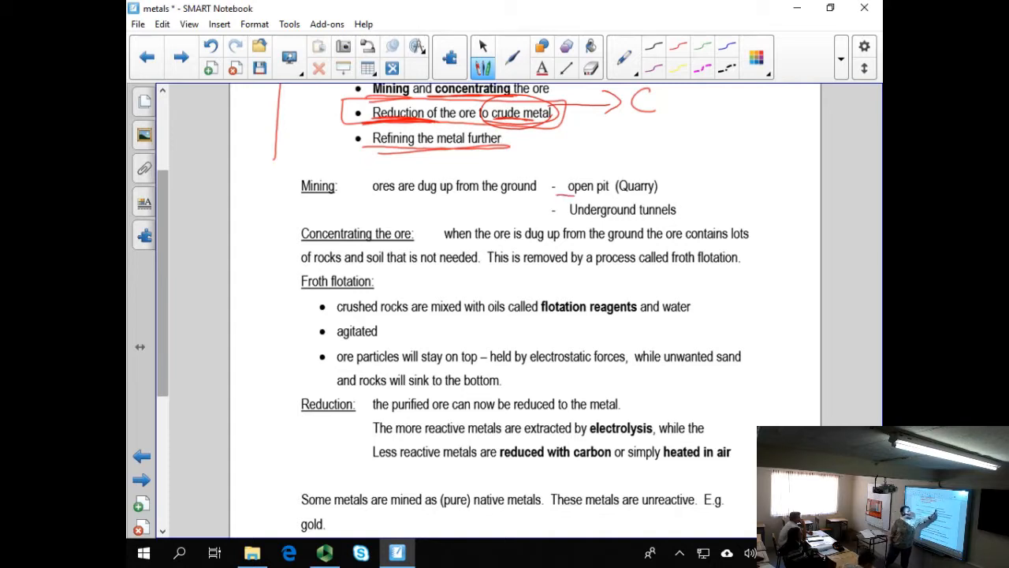
drag(566, 195, 660, 192)
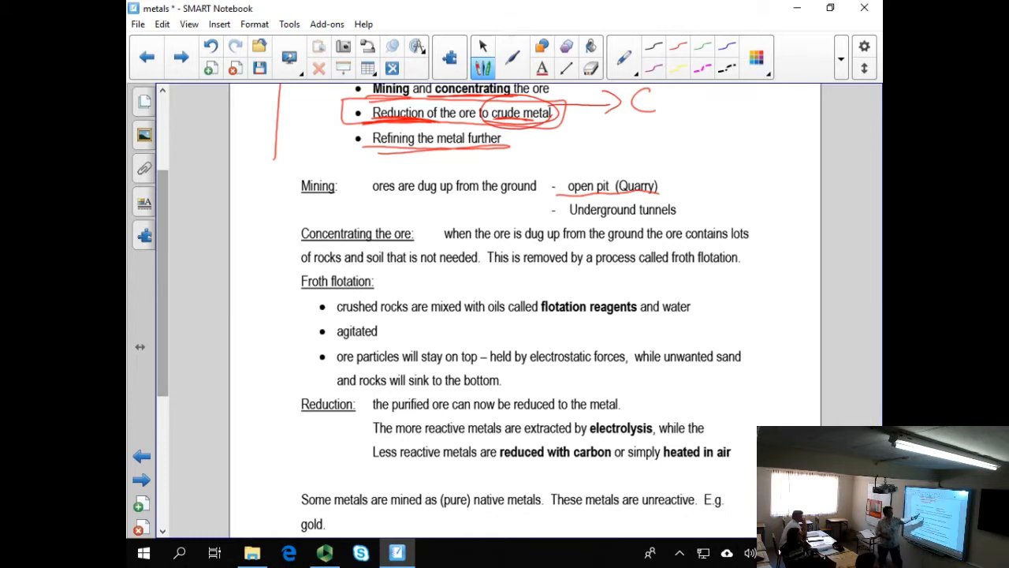
Step: Write '1.' beside Mining, circle the heading and underline 'Underground tunnels'
drag(571, 219, 675, 219)
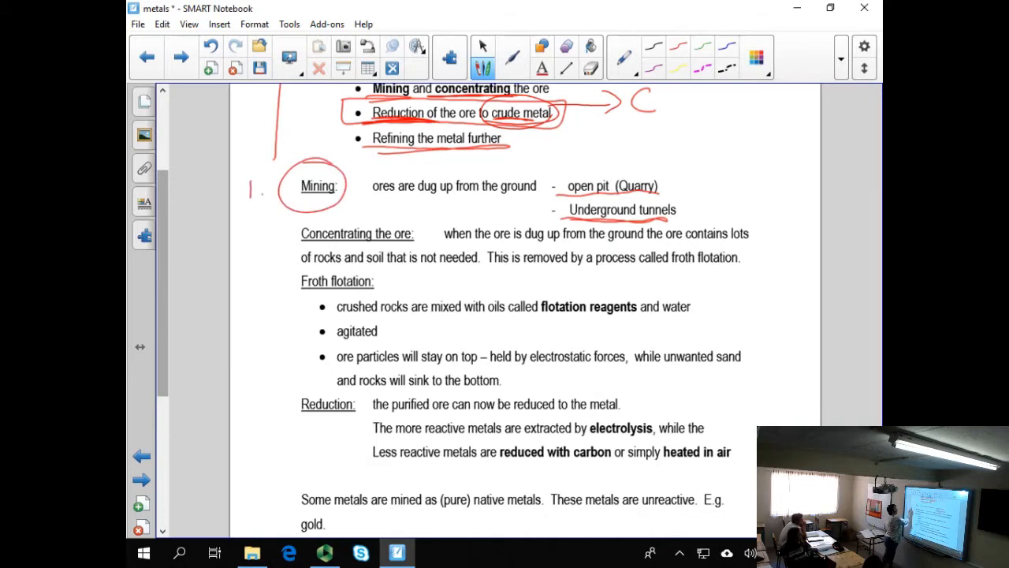
Step: Write '2.' beside Concentrating the ore and underline 'dug up', 'rocks and soil' and 'Froth flotation'
drag(244, 229, 260, 249)
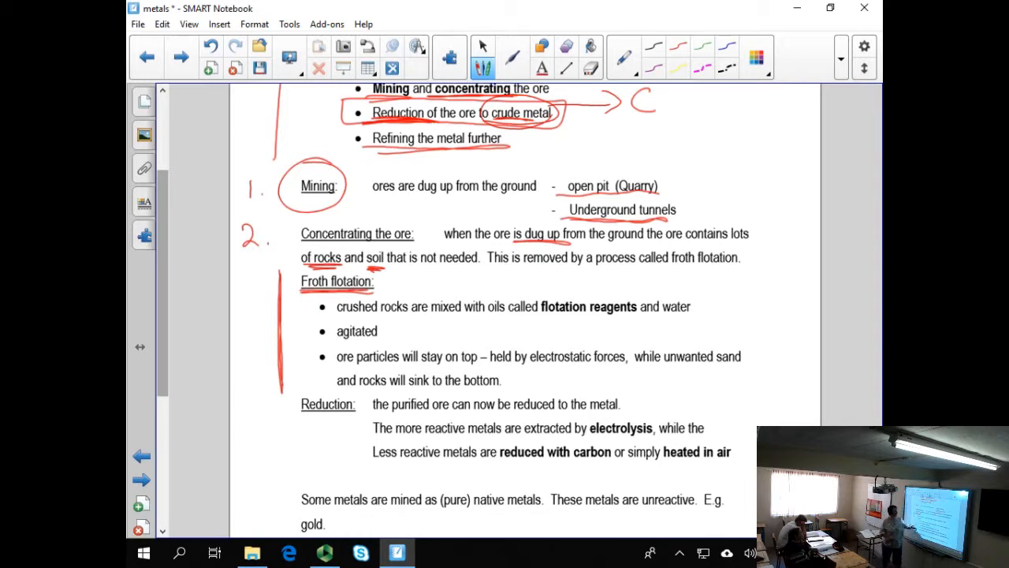
Step: Underline 'mixed with oils', 'flotation reagents', 'ore particles will stay on top' and 'electrostatic forces' in red
drag(441, 318, 519, 317)
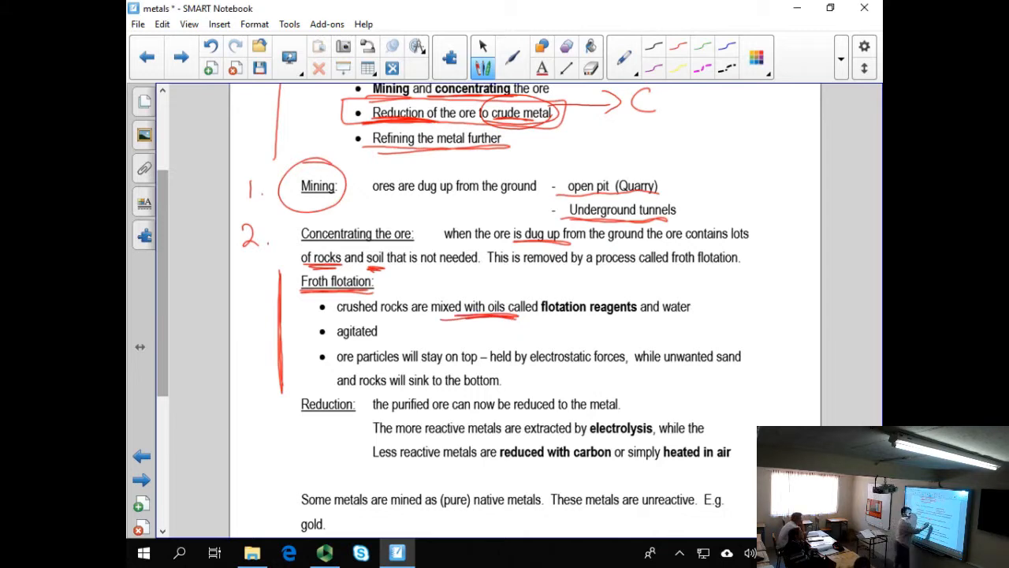
drag(520, 316, 644, 316)
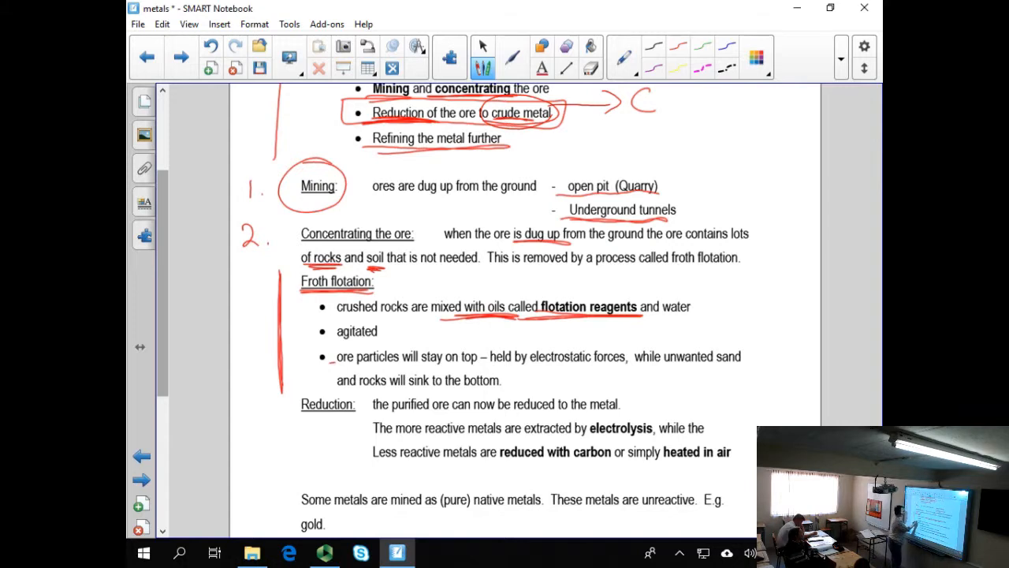
drag(335, 362, 489, 363)
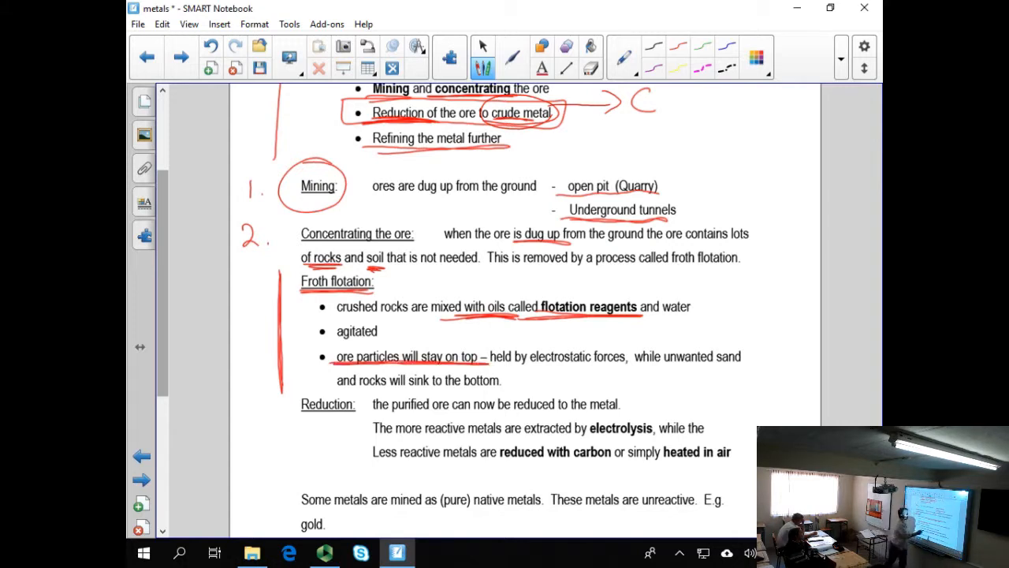
drag(530, 366, 625, 365)
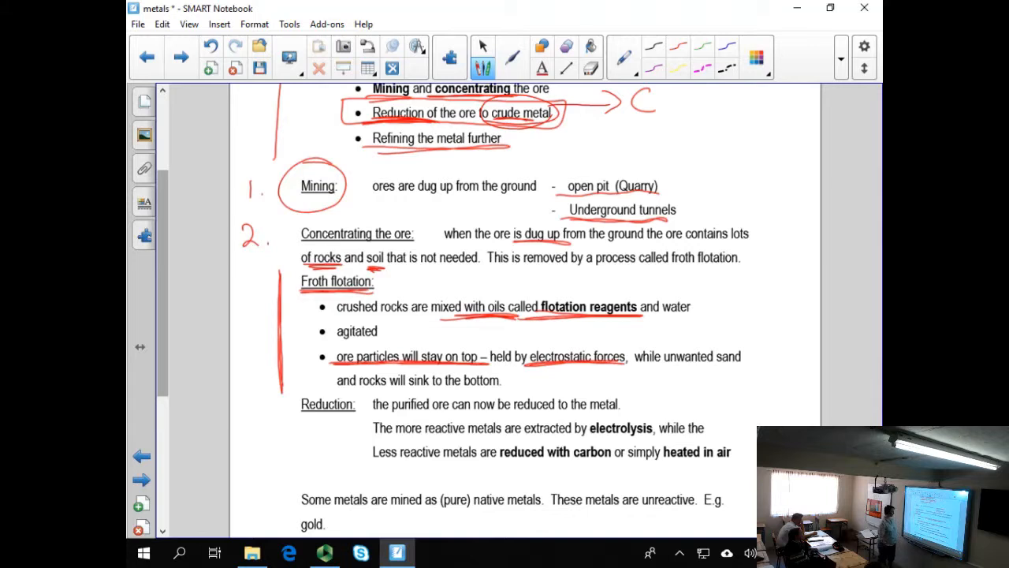
scroll(down, 3)
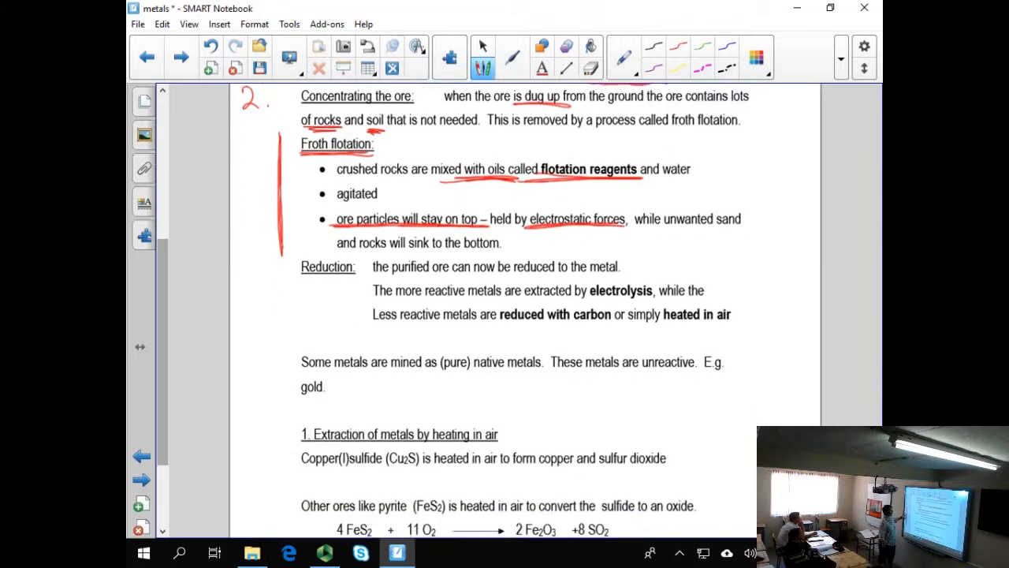